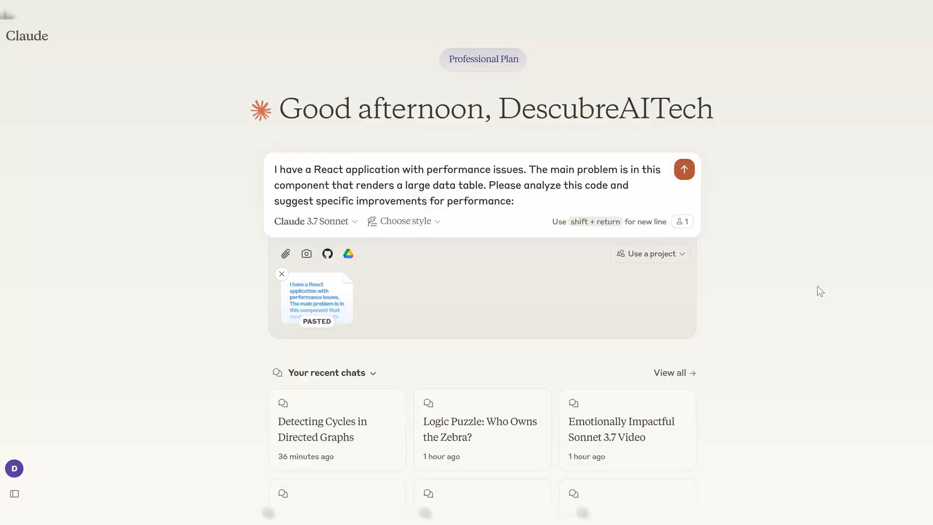
Submit the prompt asking Claude to analyse the slow React data table code.
{"action": "left_click", "coordinate": [282, 274]}
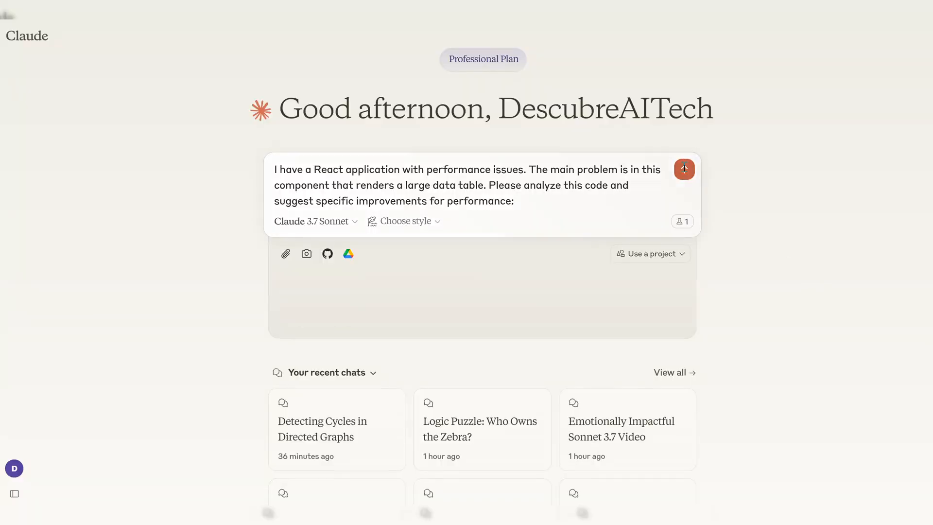
View the Optimized DataTable Component artifact and read the Performance Improvements Explained list.
{"action": "left_click", "coordinate": [683, 168]}
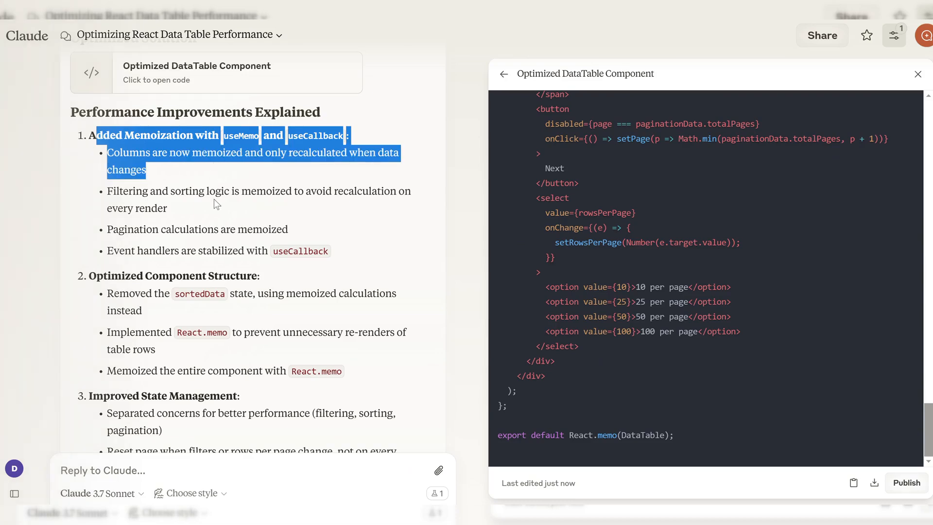
{"action": "scroll", "scroll_direction": "down", "scroll_amount": 3}
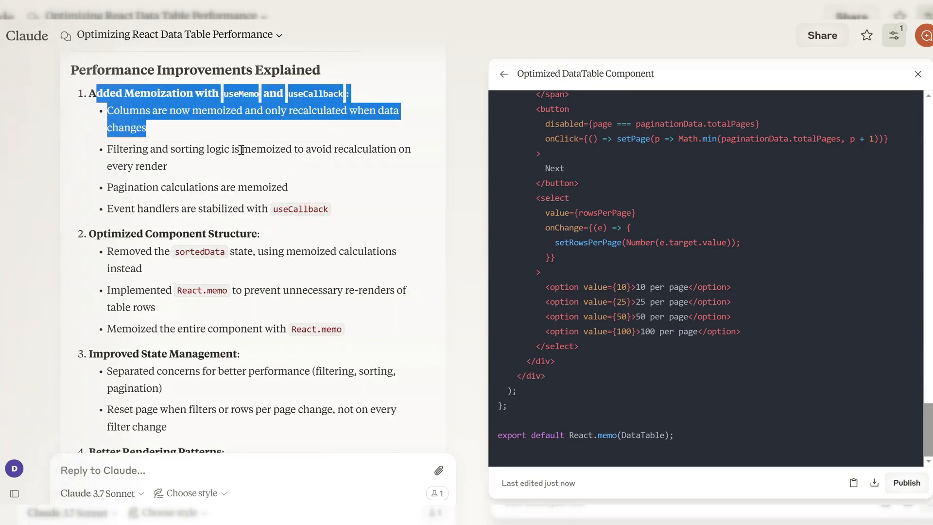